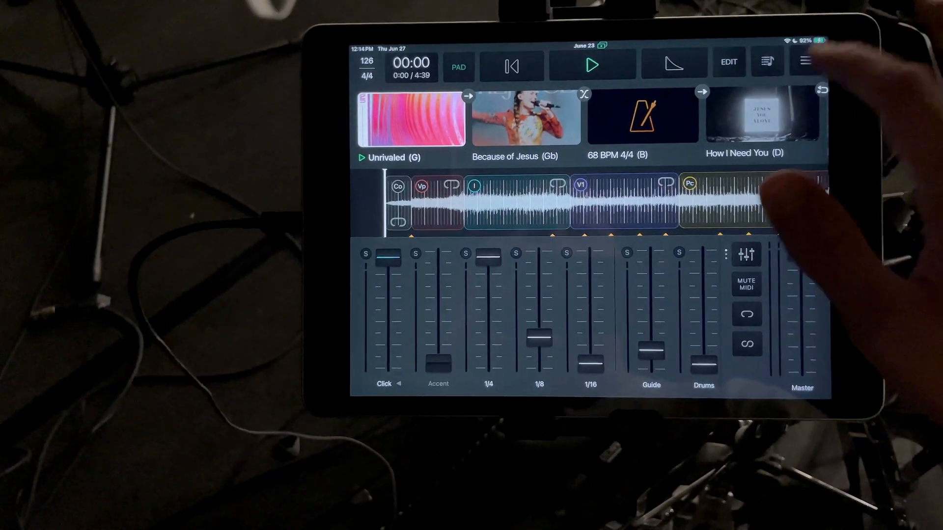
Step: Show the Mac app's main menu with Settings and Playback Remote options
{"action": "left_click", "coordinate": [805, 61]}
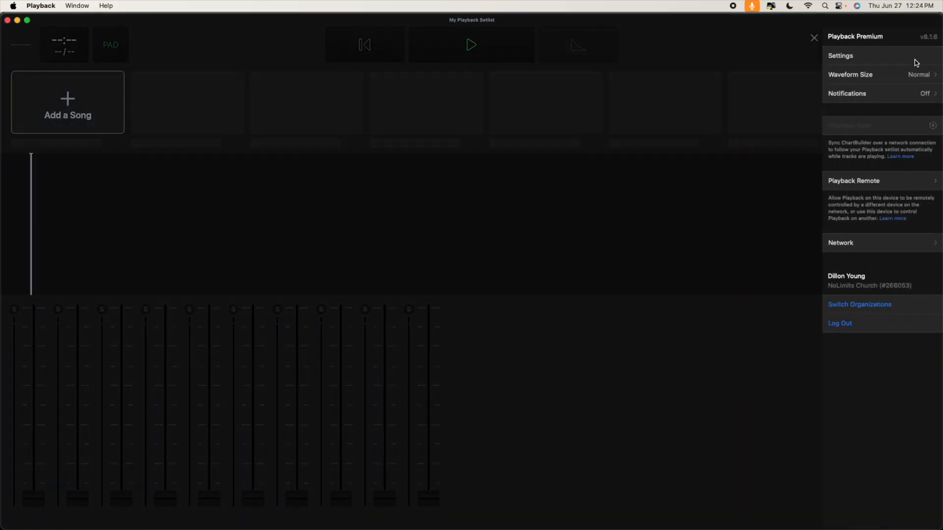
Step: Switch Playback Remote to Remote mode and choose the iPad (9th Generation) to pair with
{"action": "left_click", "coordinate": [854, 181]}
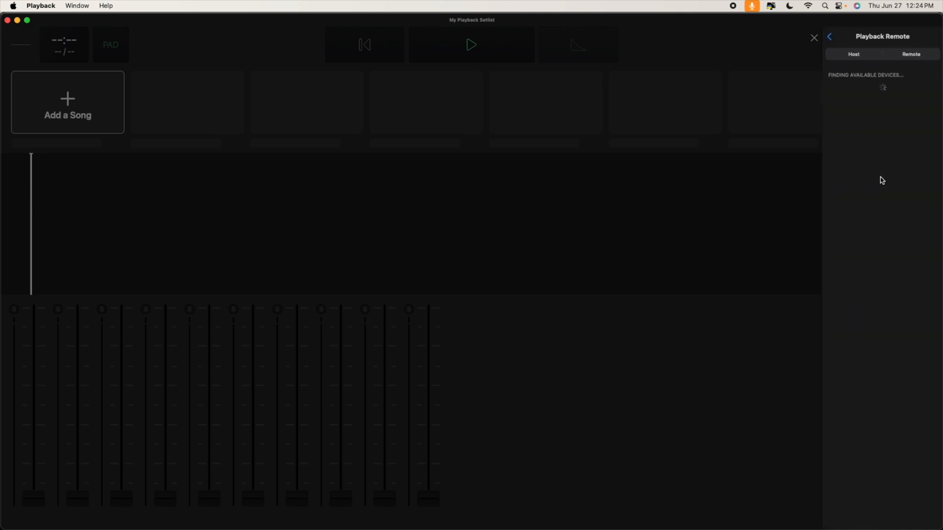
{"action": "left_click", "coordinate": [853, 54]}
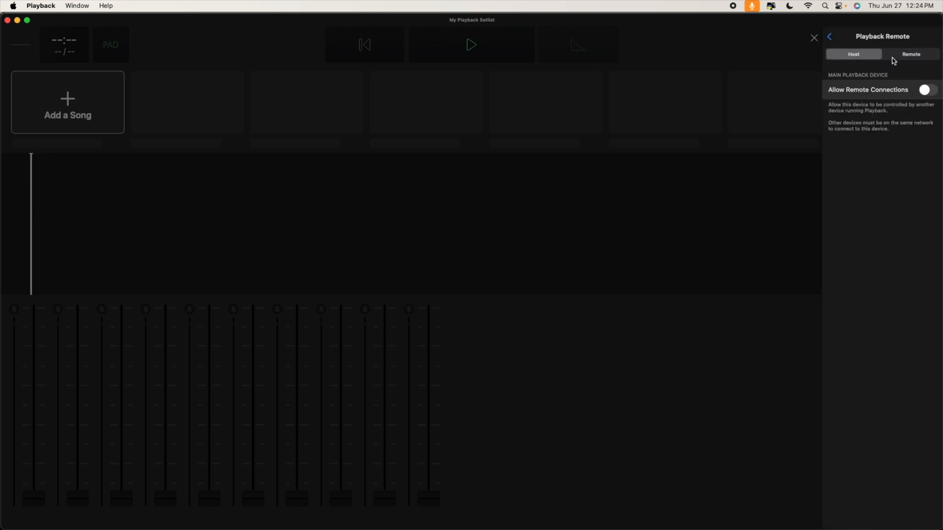
{"action": "left_click", "coordinate": [910, 53]}
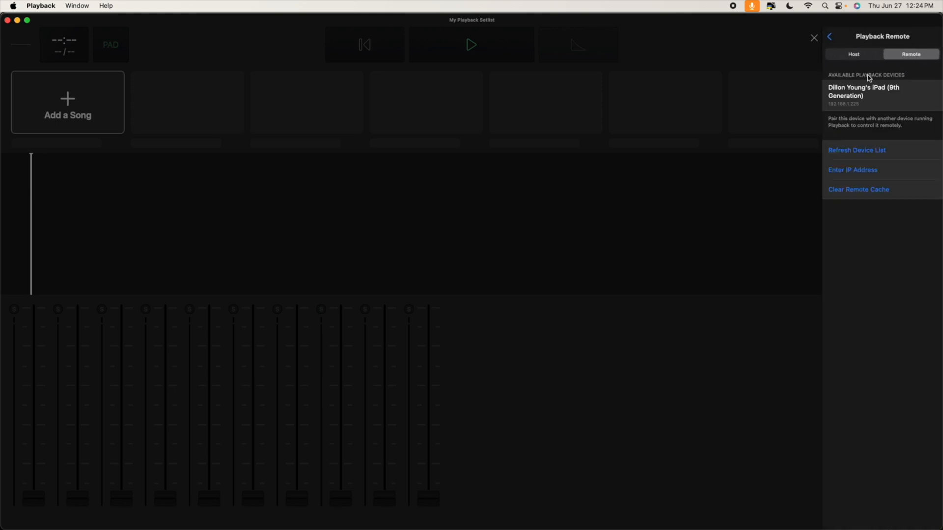
{"action": "left_click", "coordinate": [856, 149]}
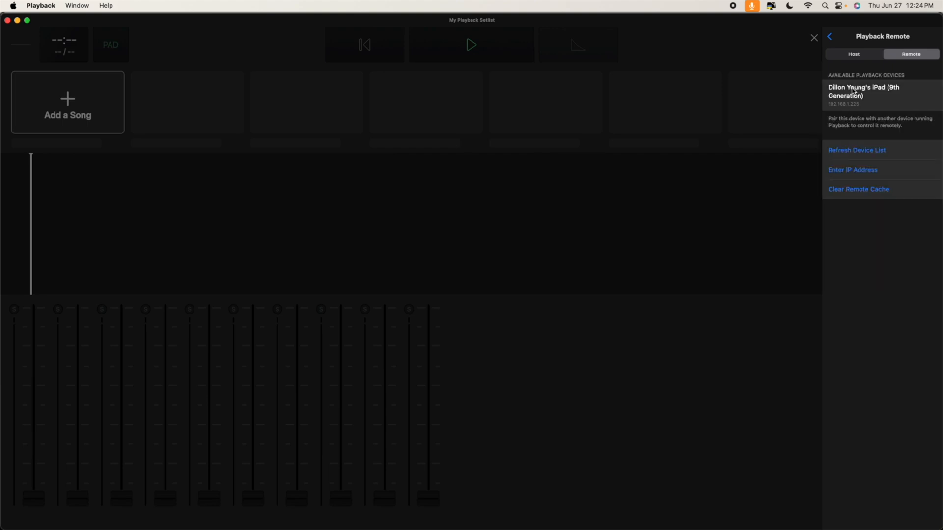
Step: Connect to the iPad's June 23 setlist and load Because of Jesus after toggling to Unrivaled
{"action": "left_click", "coordinate": [814, 38]}
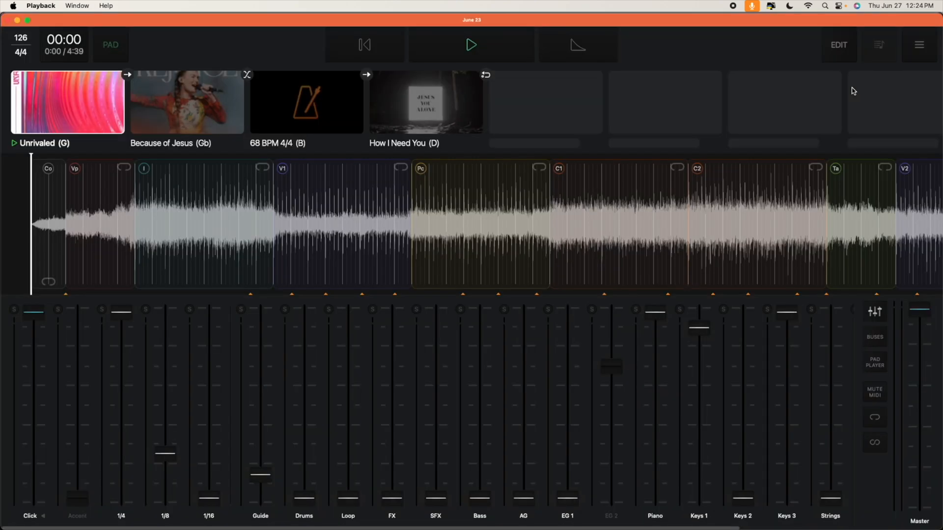
{"action": "left_click", "coordinate": [187, 102]}
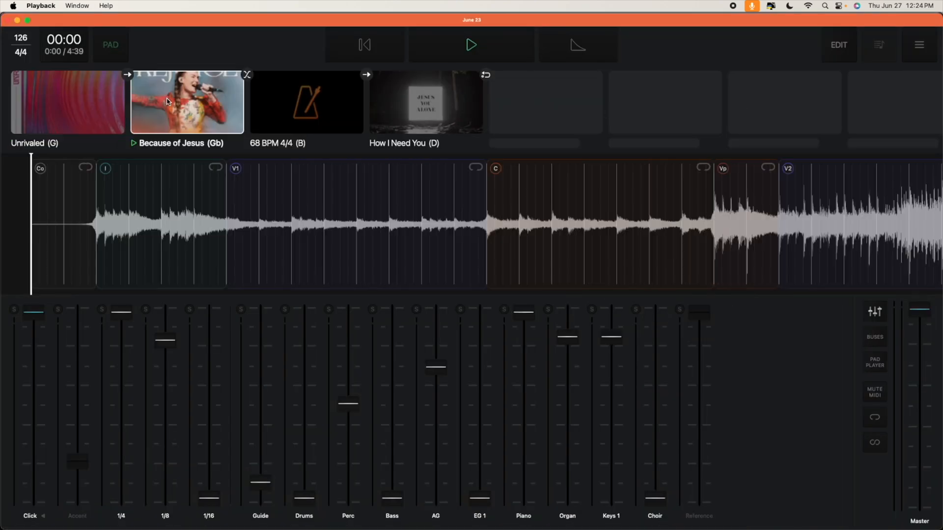
{"action": "left_click", "coordinate": [66, 102]}
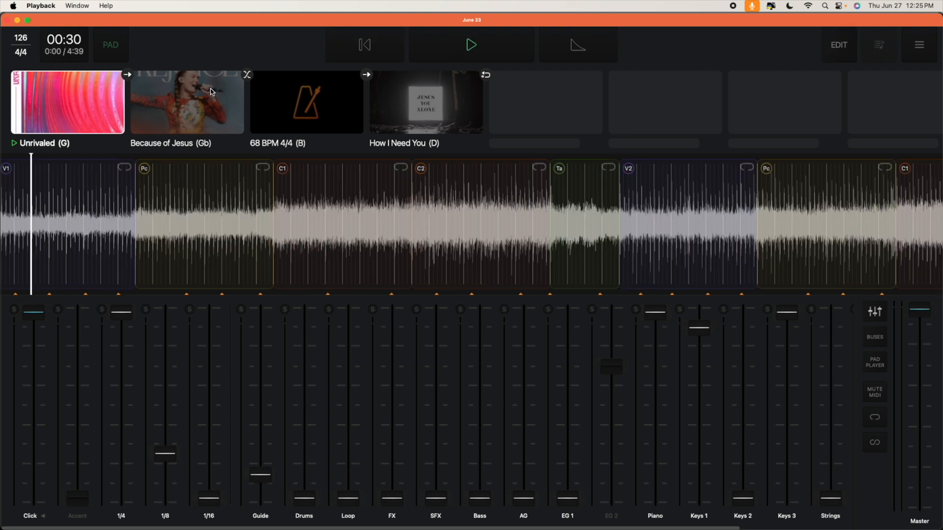
{"action": "left_click", "coordinate": [187, 102]}
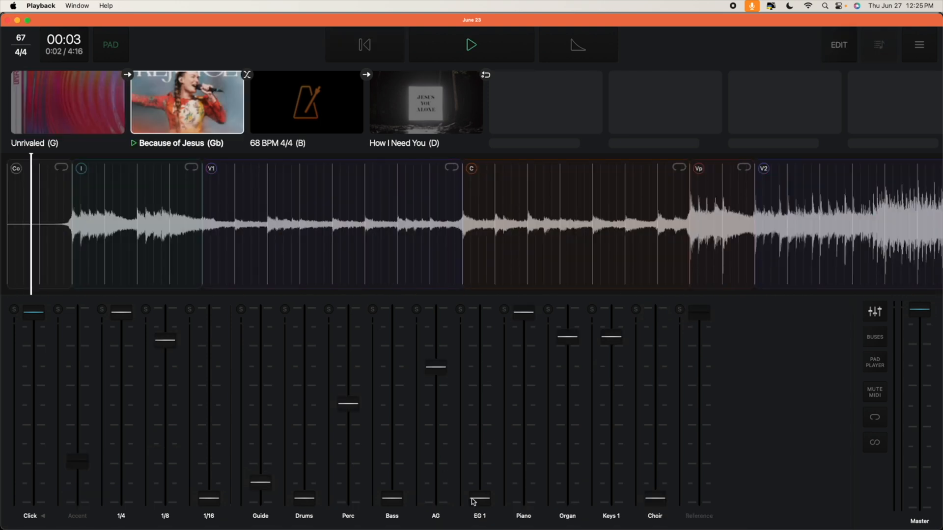